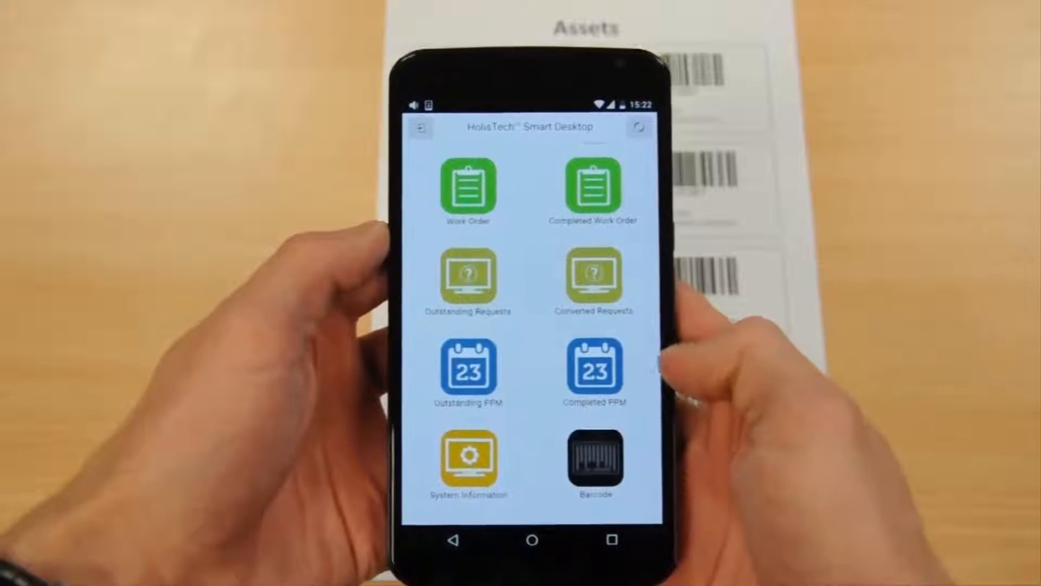
Step: Launch the Barcode scanner from the home menu and aim the camera at an asset label
left_click(596, 458)
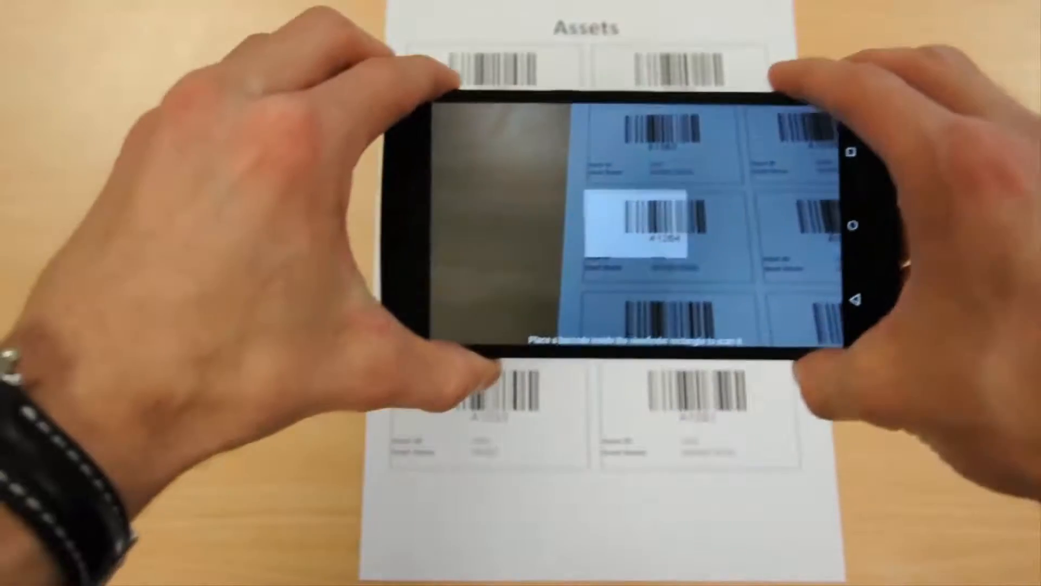